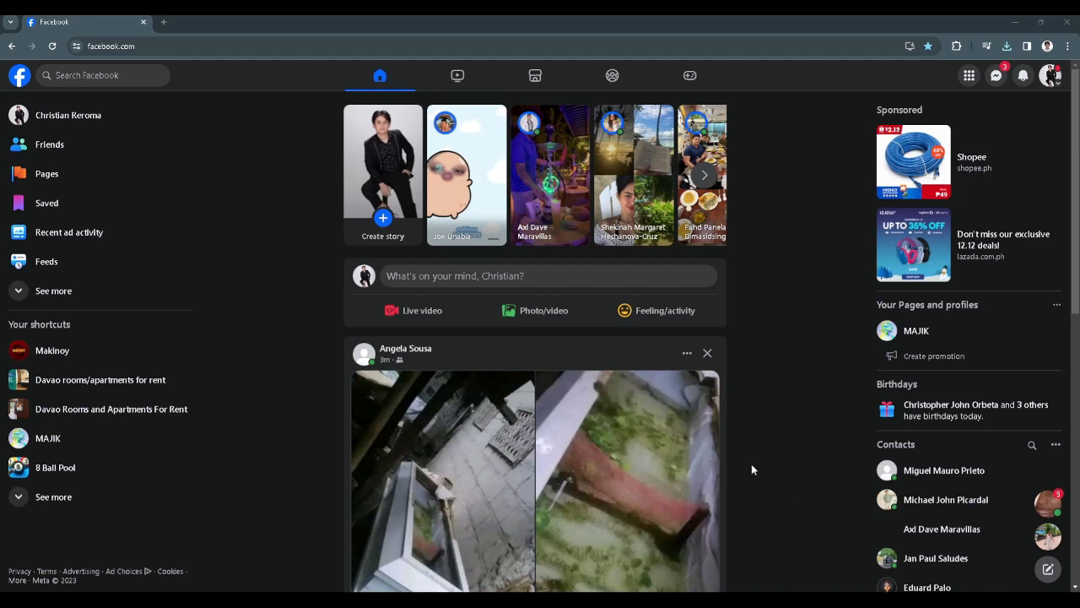
mouse_move(824, 444)
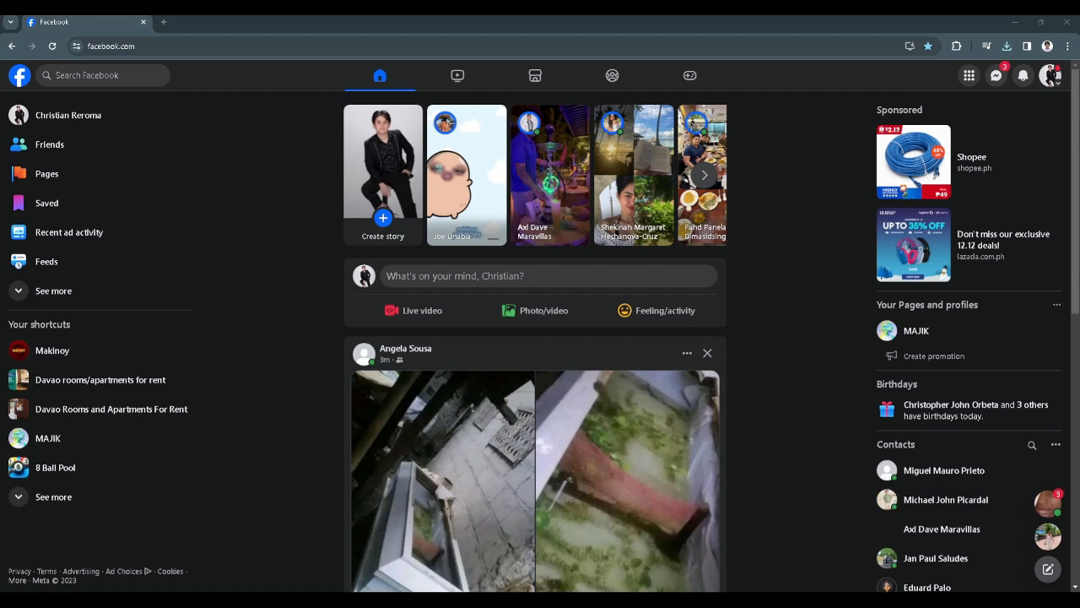
mouse_move(726, 517)
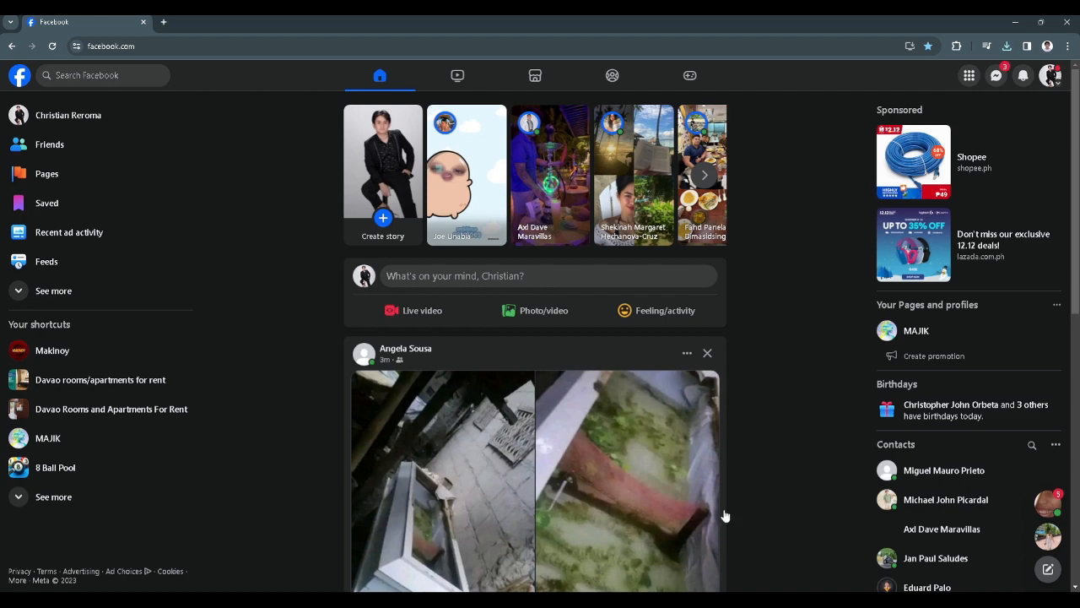
mouse_move(819, 480)
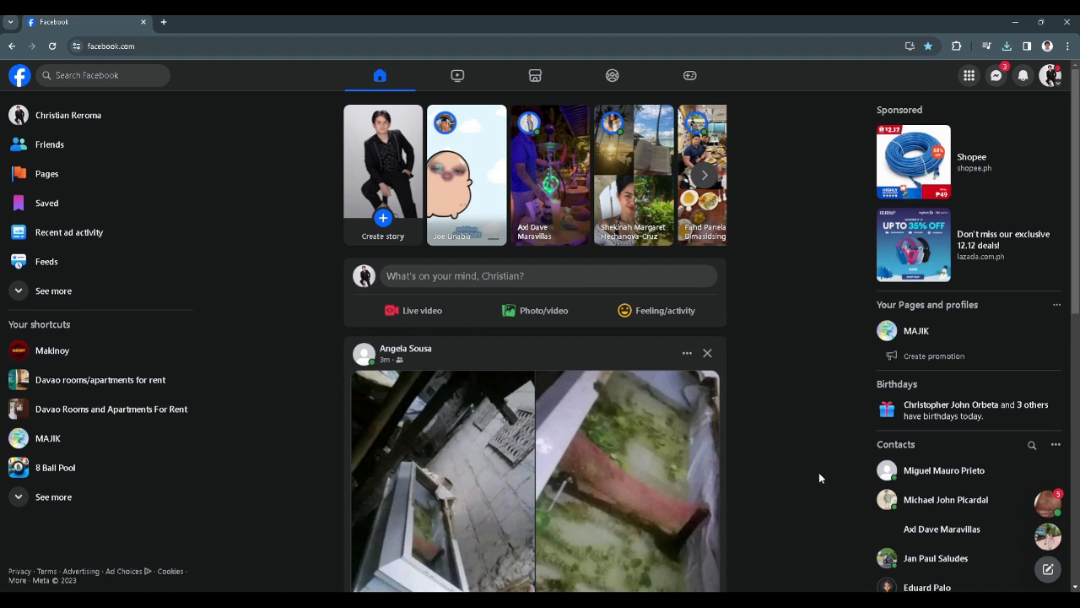
mouse_move(767, 449)
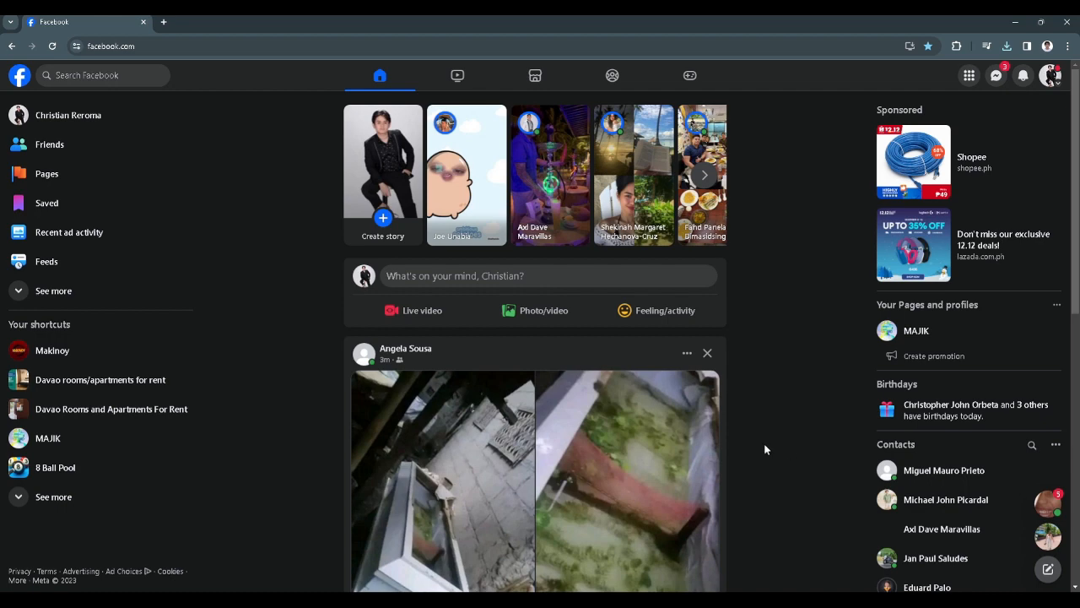
mouse_move(374, 324)
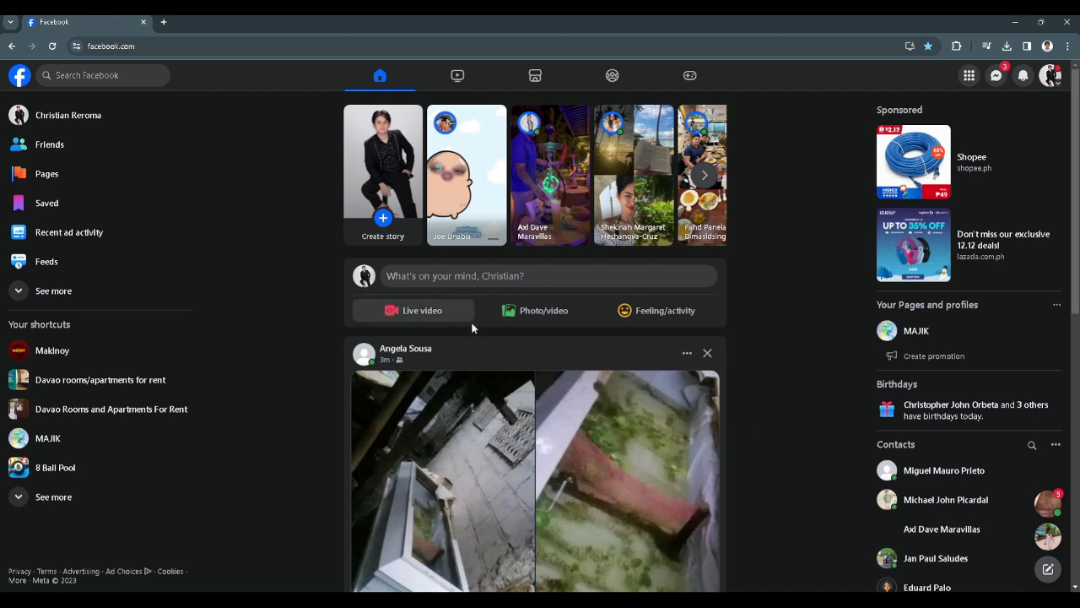
mouse_move(418, 301)
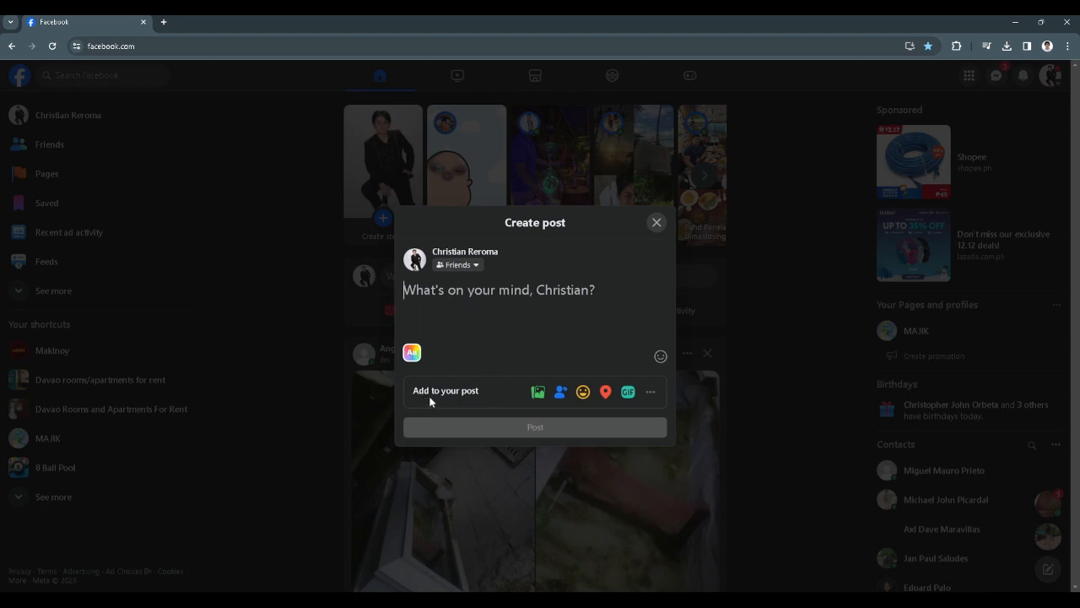
mouse_move(560, 392)
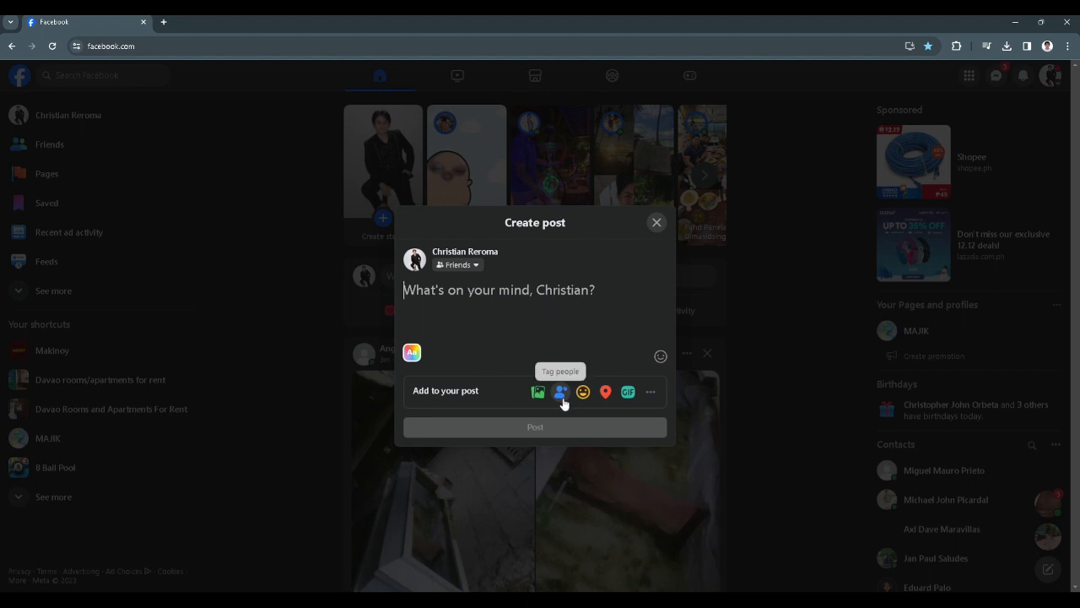
mouse_move(561, 392)
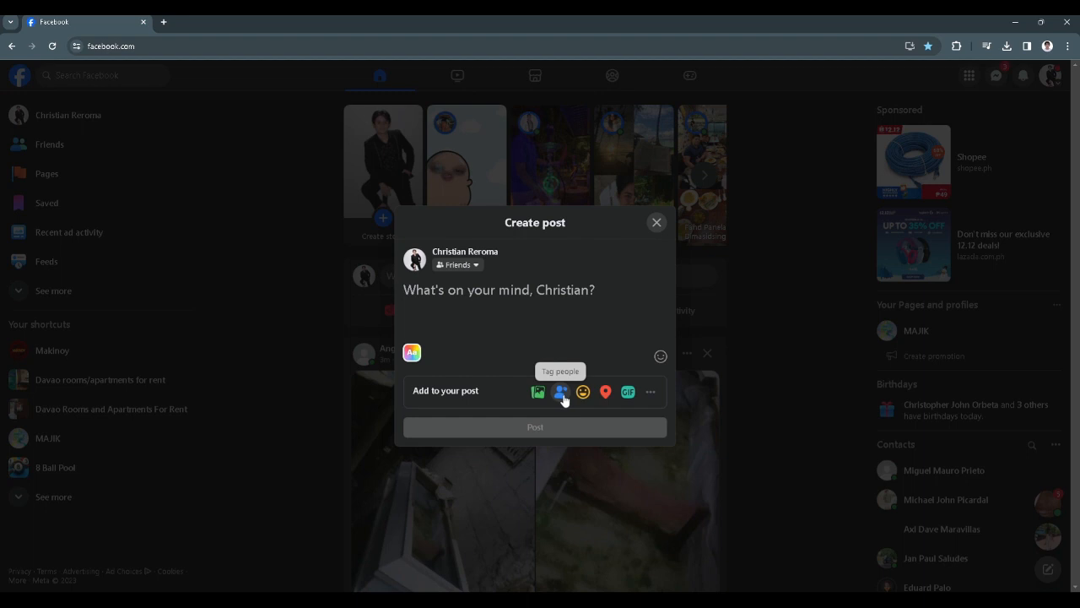
Bring up the Tag people picker from the new post's Add to your post row.
left_click(560, 391)
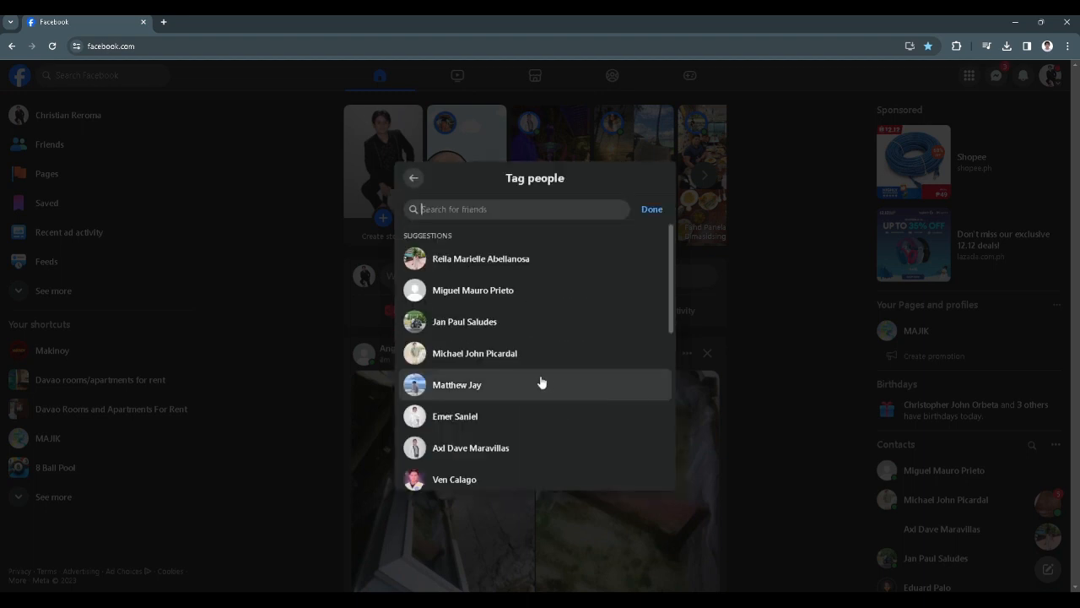
mouse_move(527, 329)
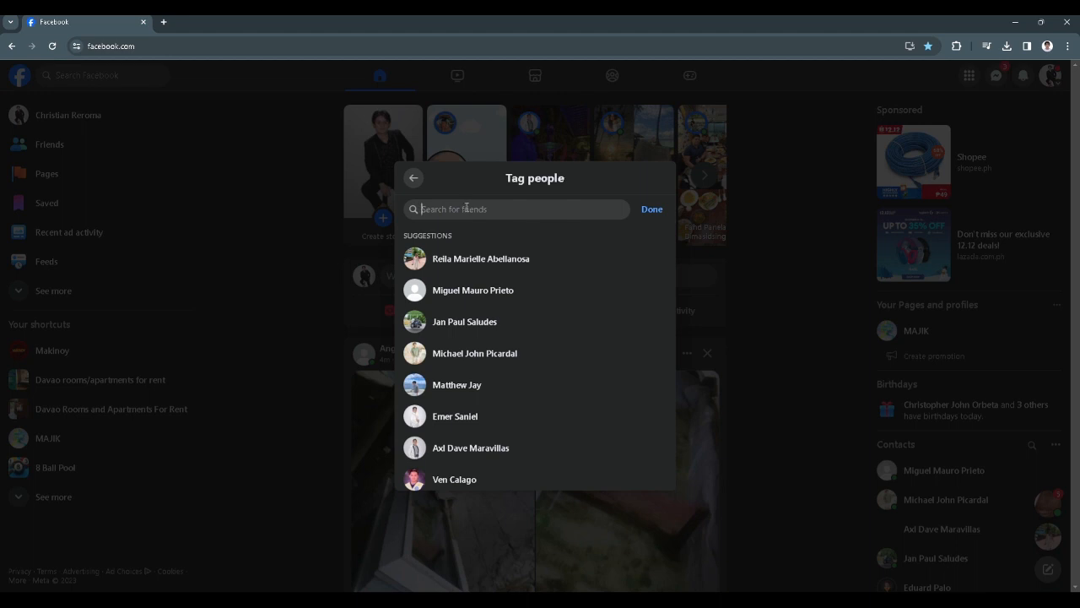
mouse_move(557, 259)
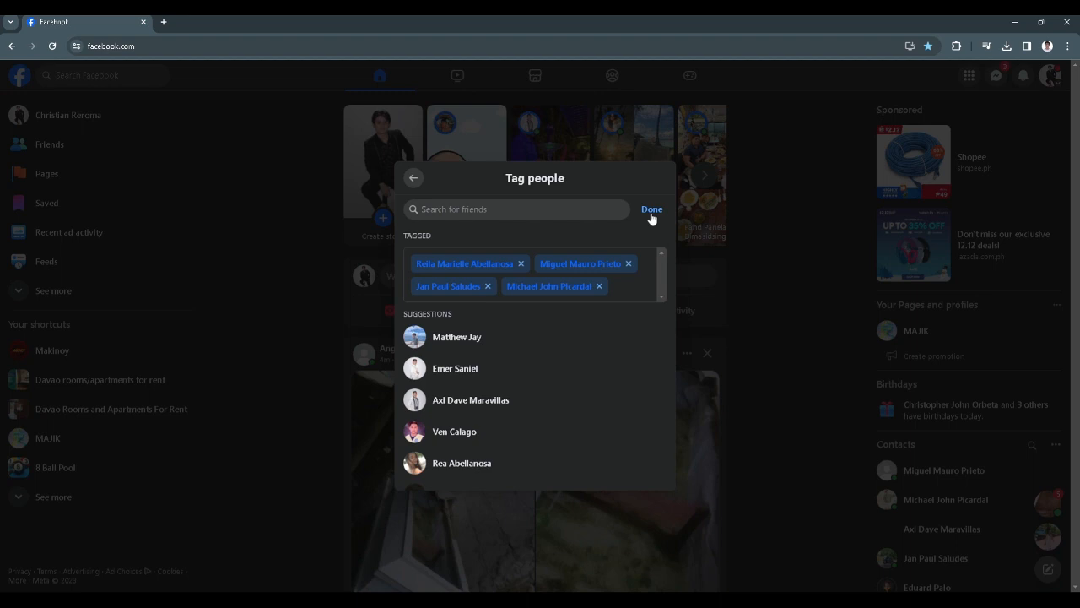
Confirm the four tagged friends with Done so the composer shows the post is with them.
left_click(651, 209)
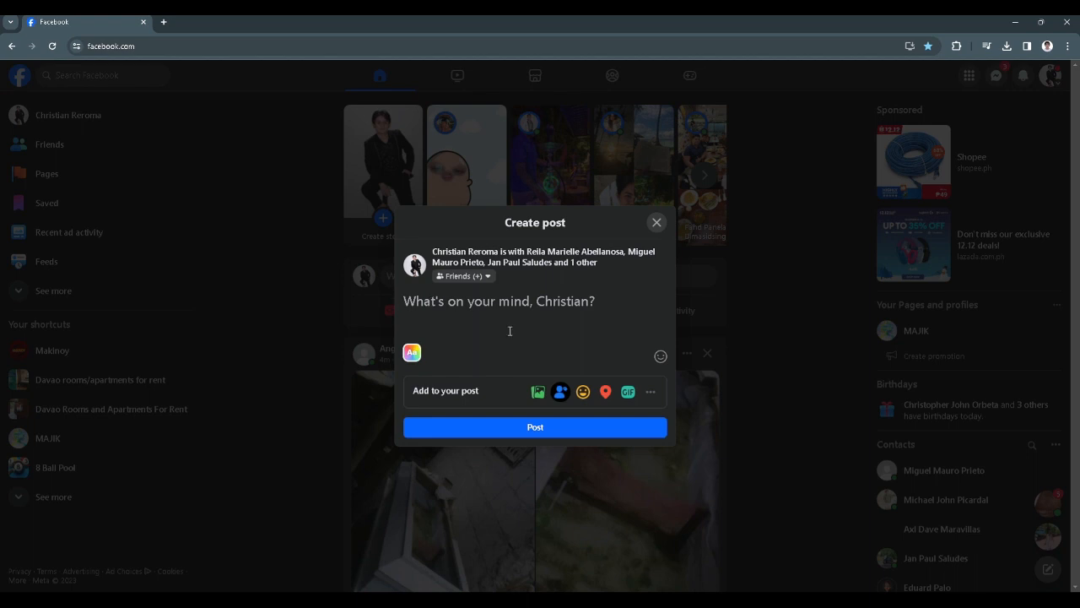
mouse_move(629, 544)
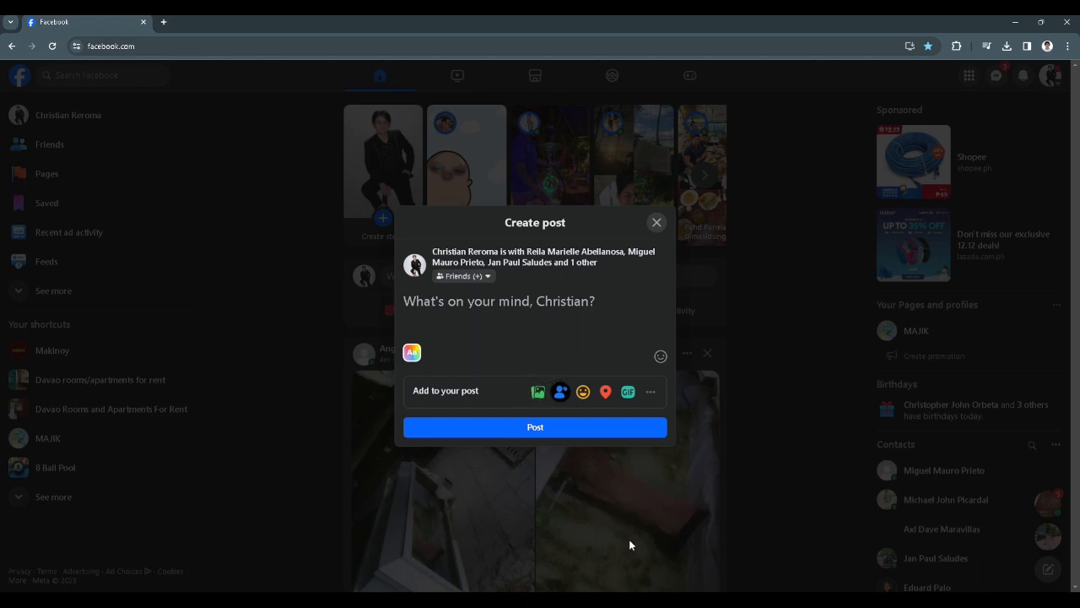